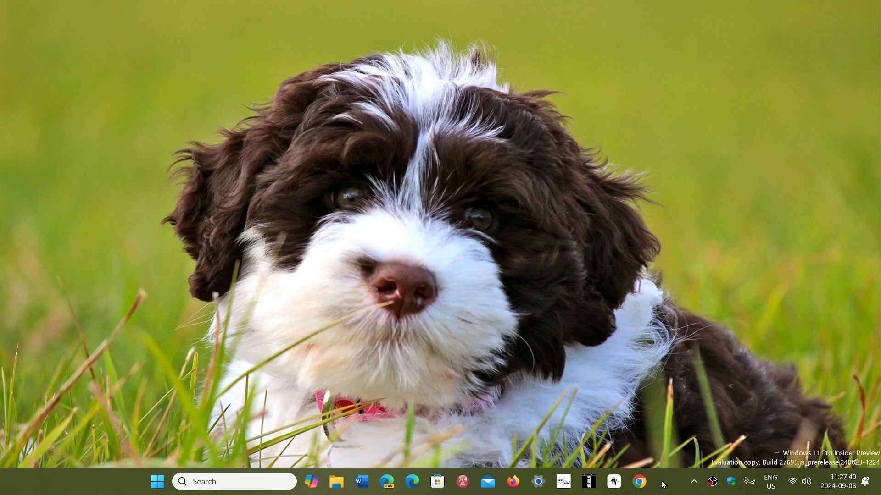
mouse_move(537, 373)
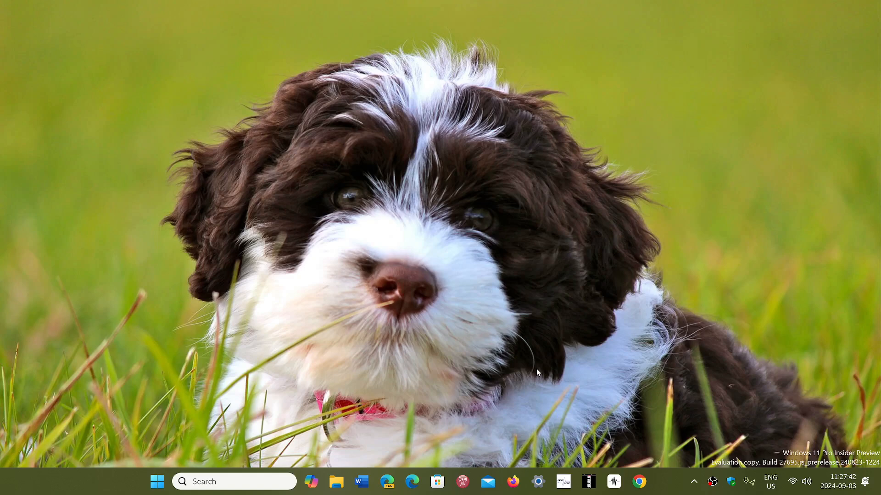
mouse_move(513, 481)
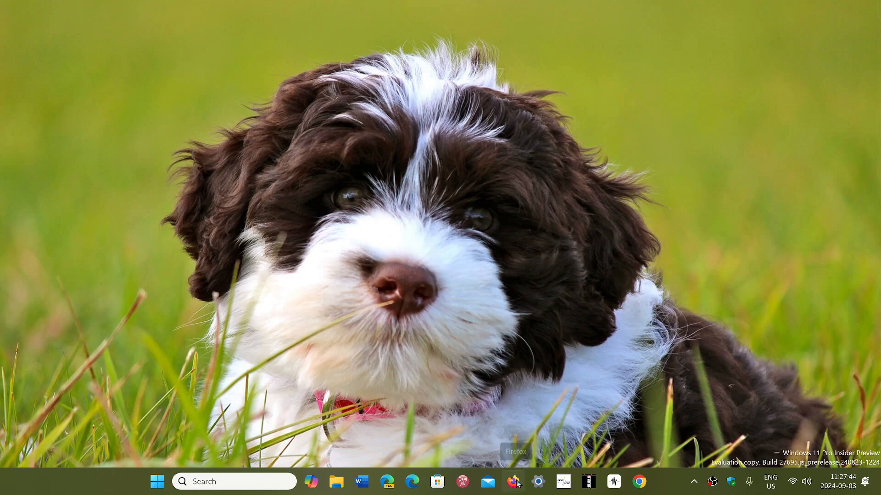
- Launch Firefox from the taskbar to its new tab page
left_click(512, 482)
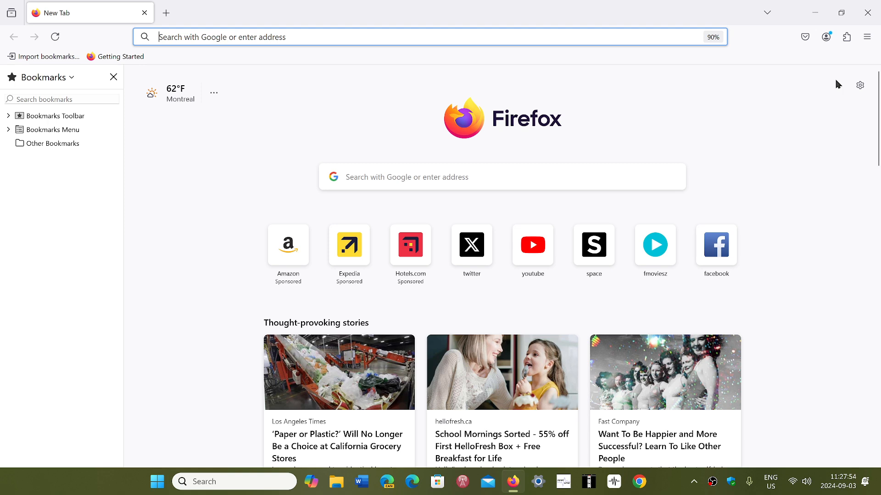
left_click(866, 36)
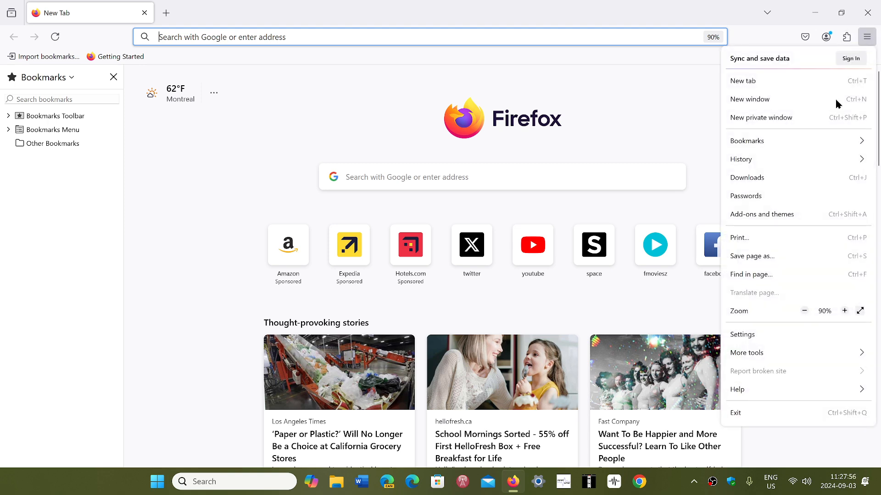
mouse_move(768, 396)
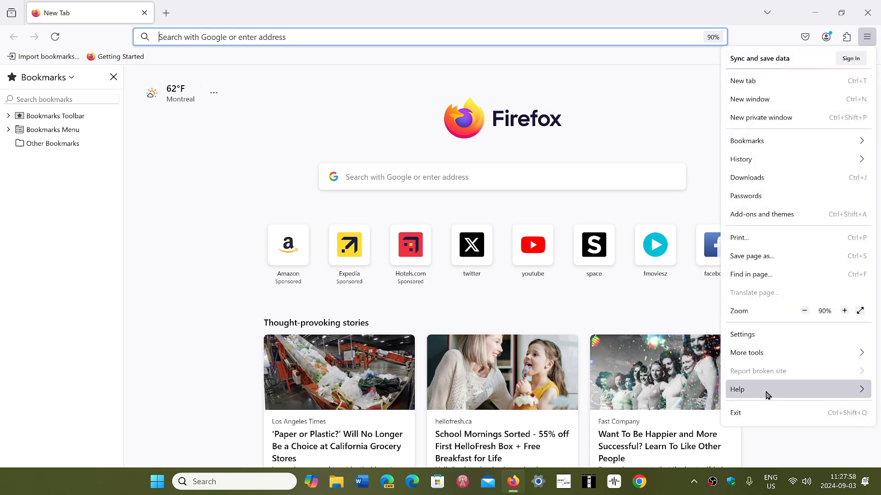
left_click(736, 389)
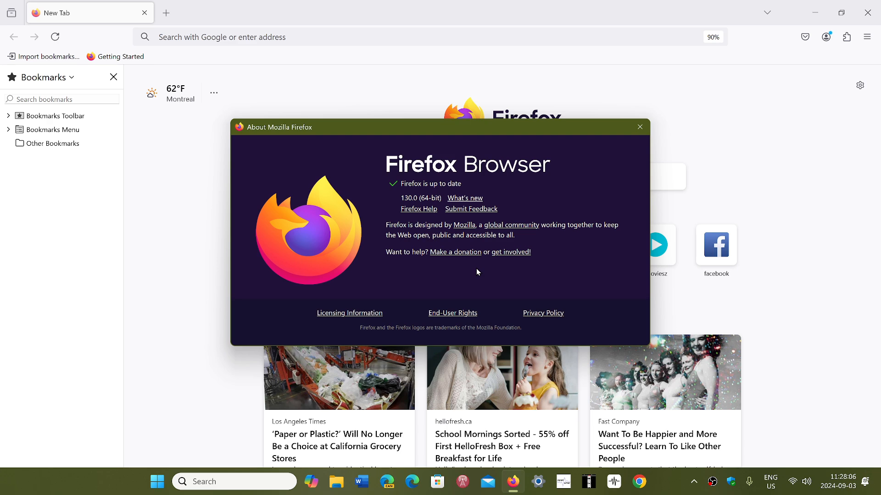
mouse_move(527, 175)
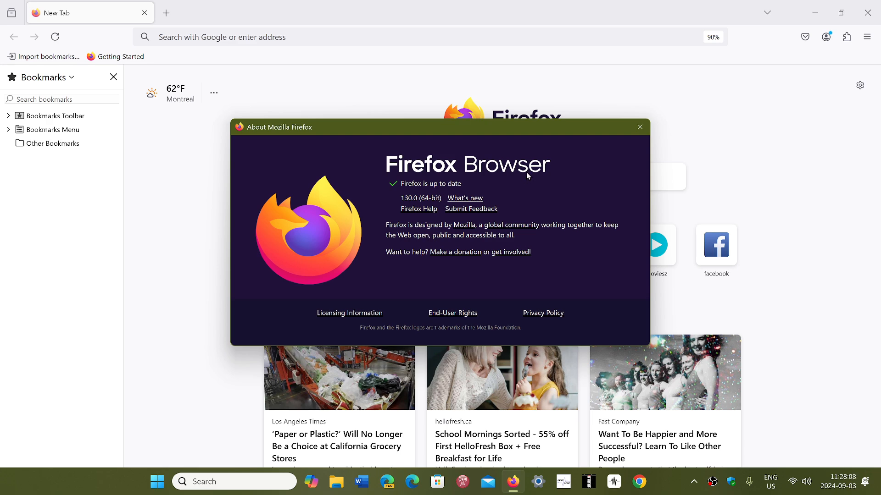
left_click(639, 127)
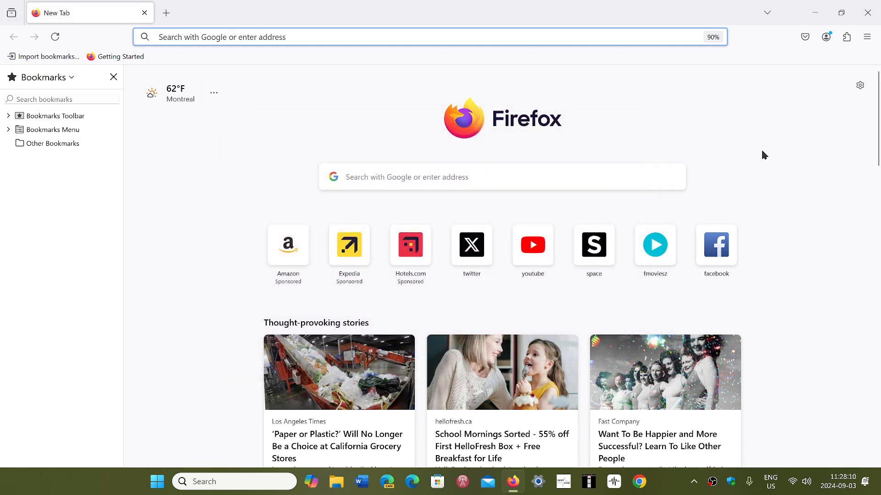
mouse_move(634, 86)
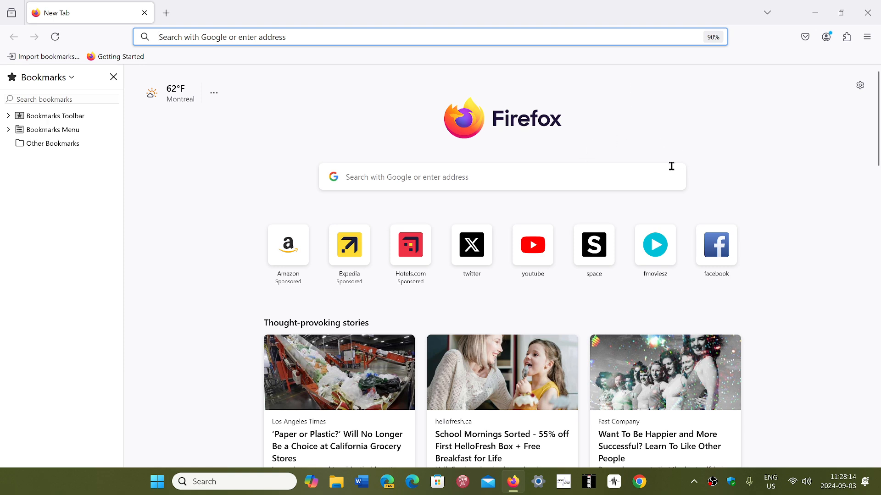
- Open Space.com from the shortcuts in two tabs, then start another new tab
left_click(593, 245)
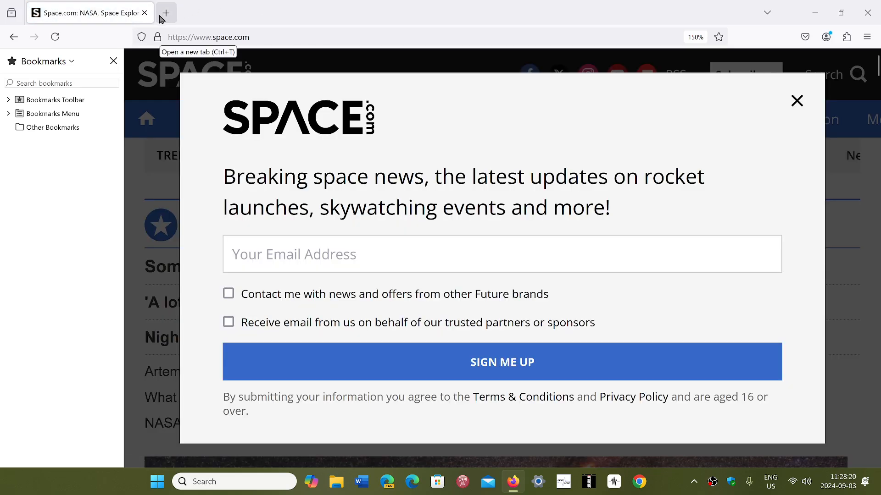
left_click(165, 12)
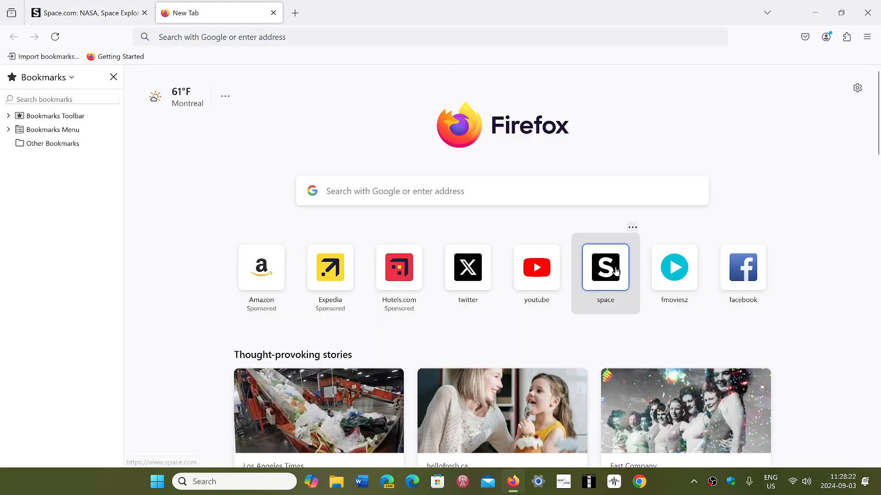
left_click(605, 267)
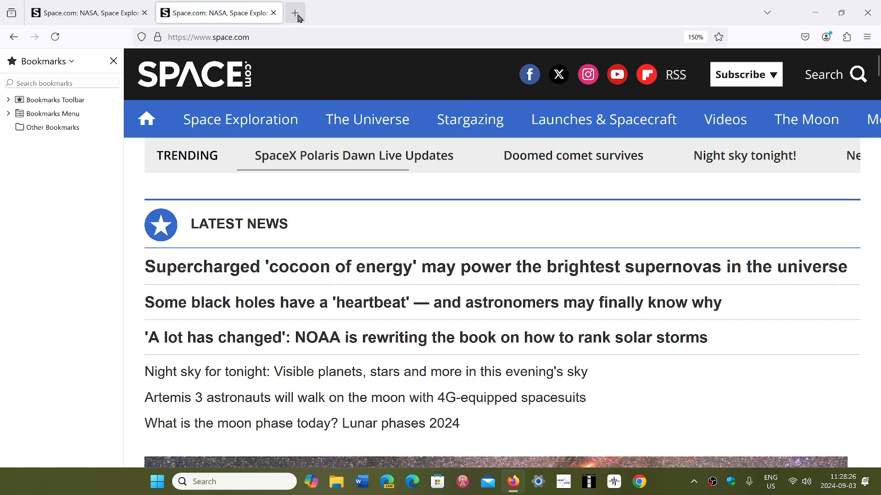
left_click(295, 13)
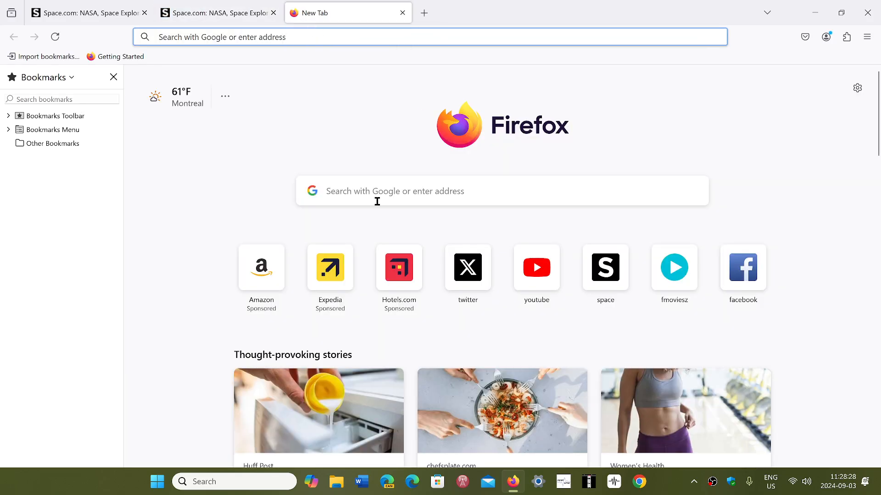
- Duplicate the Space.com tab, close that copy, then close duplicate tabs from the tab menu
right_click(84, 13)
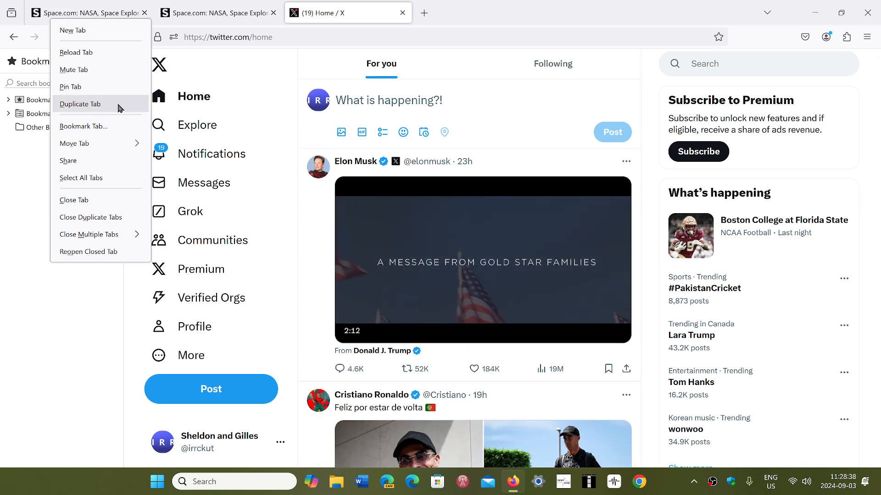
left_click(80, 104)
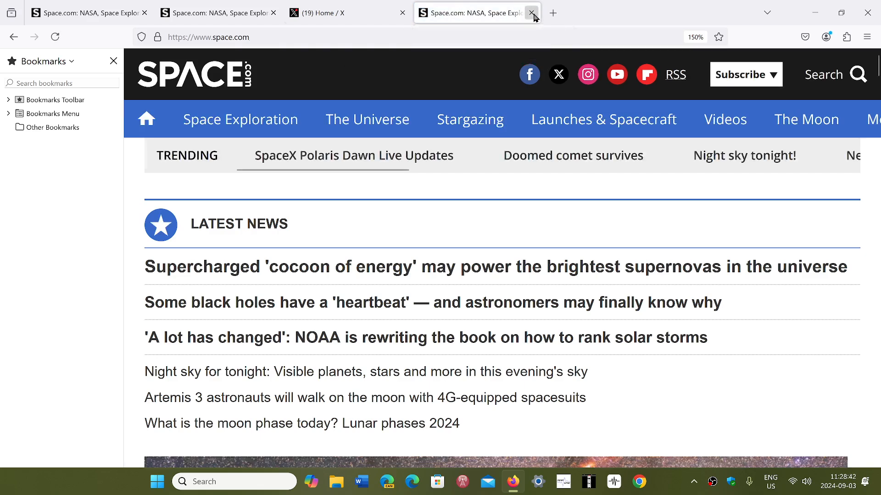
left_click(531, 13)
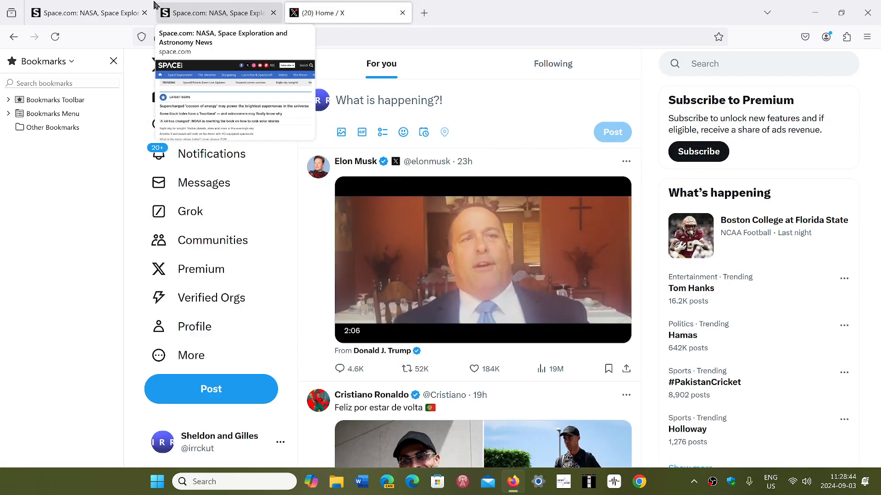
right_click(87, 12)
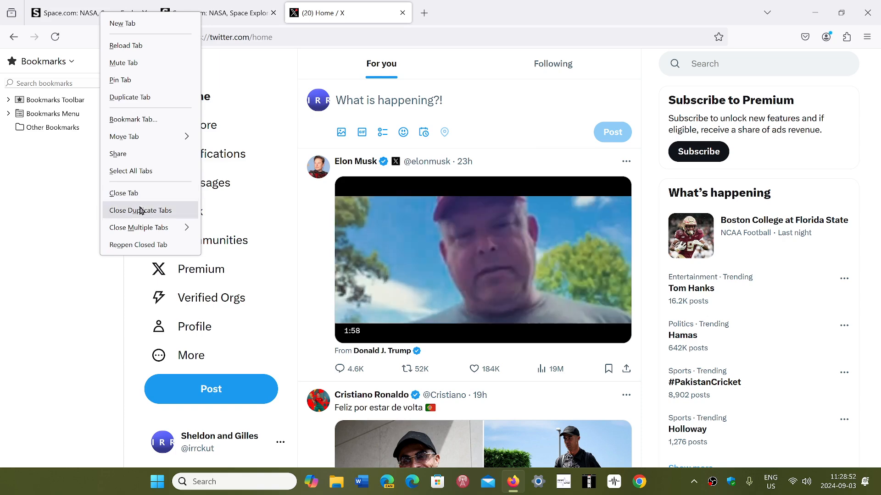
left_click(140, 210)
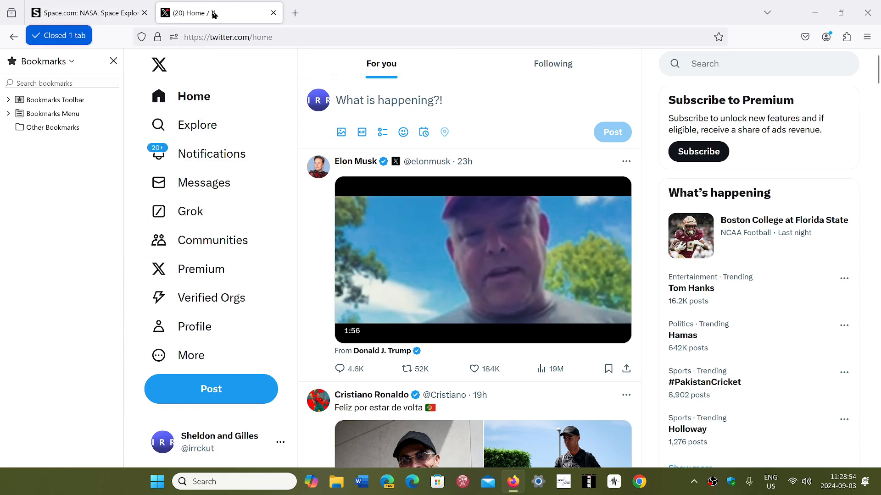
mouse_move(145, 13)
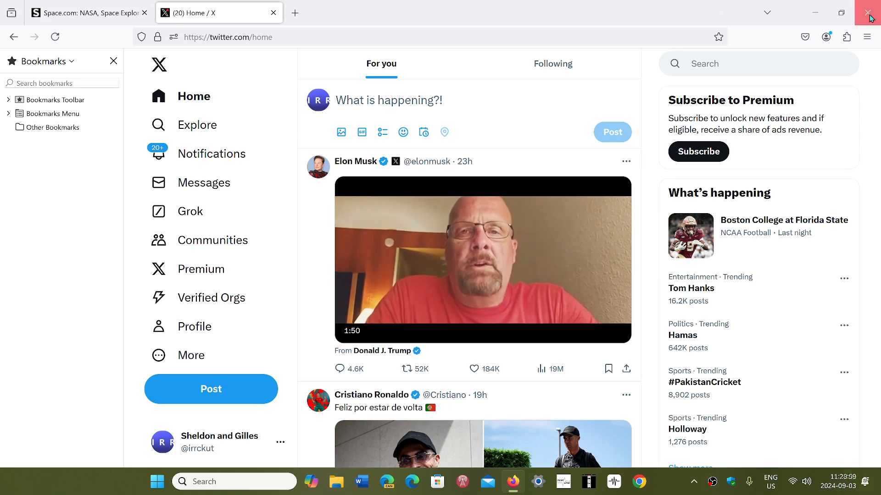
- Close the Firefox window and relaunch Firefox from the taskbar
left_click(871, 13)
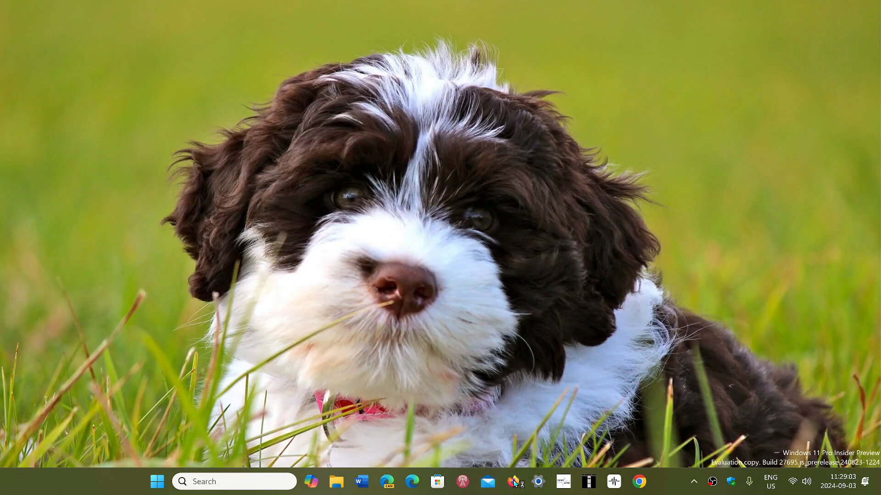
left_click(512, 481)
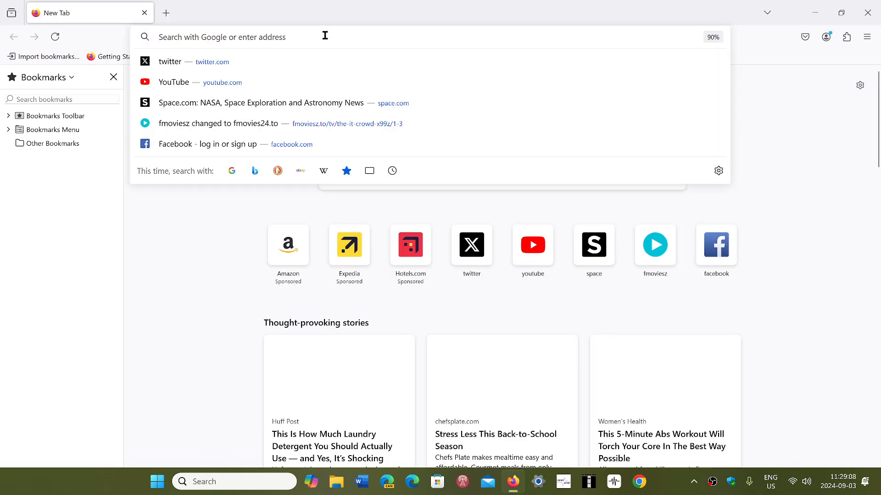
- Go to about:preferences#experimental and enable the AI chatbot experiment
type("about:preferences#experimental")
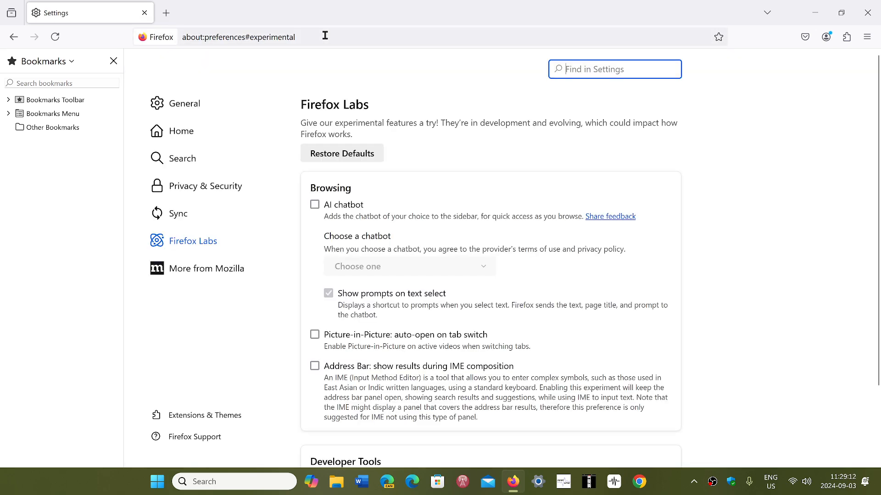
mouse_move(473, 124)
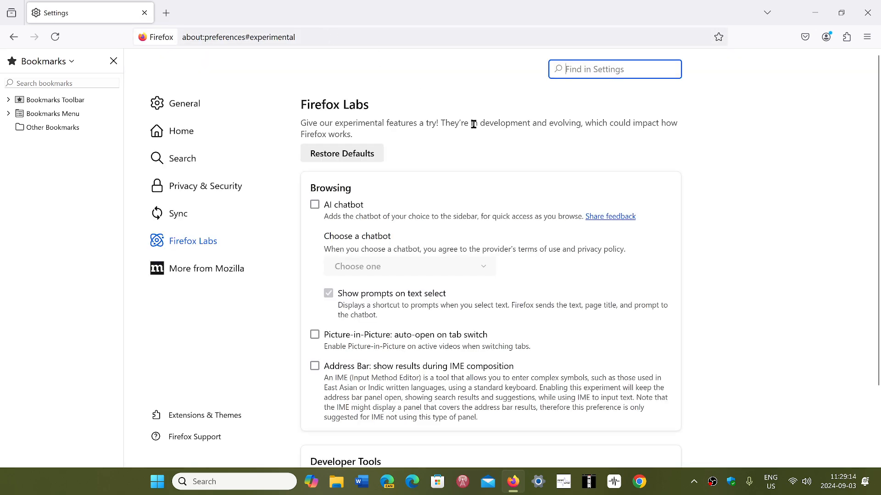
mouse_move(300, 111)
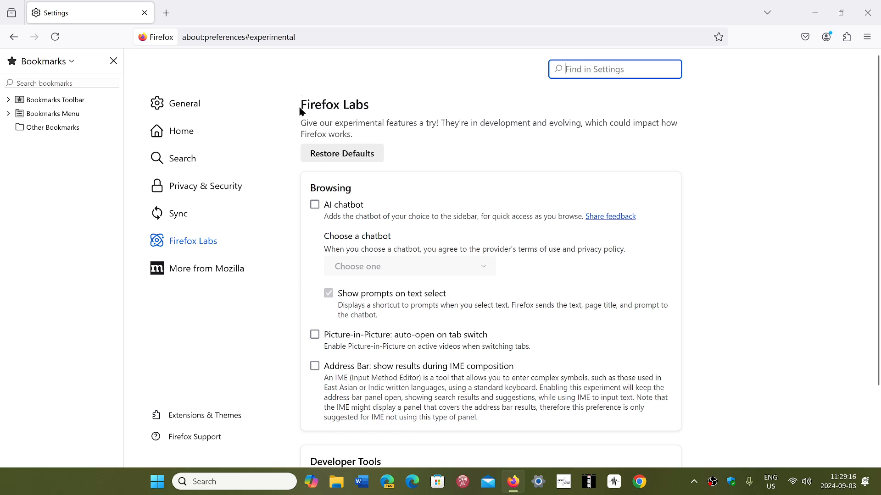
mouse_move(499, 176)
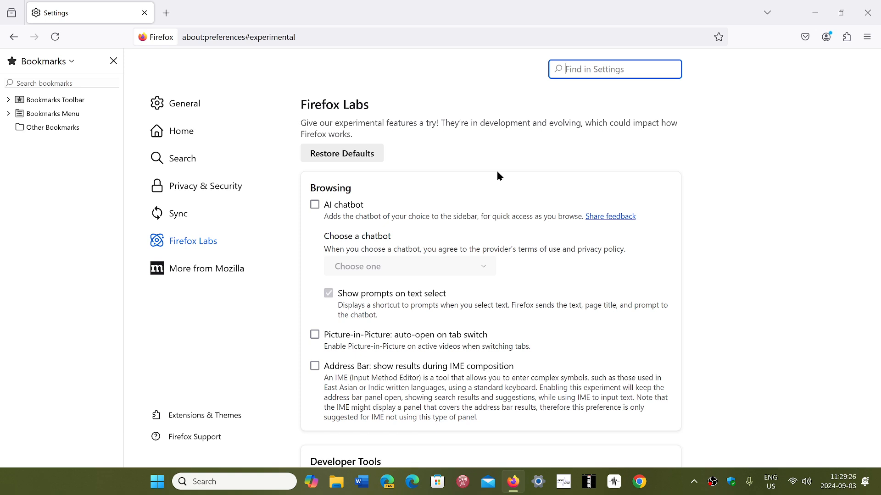
mouse_move(334, 226)
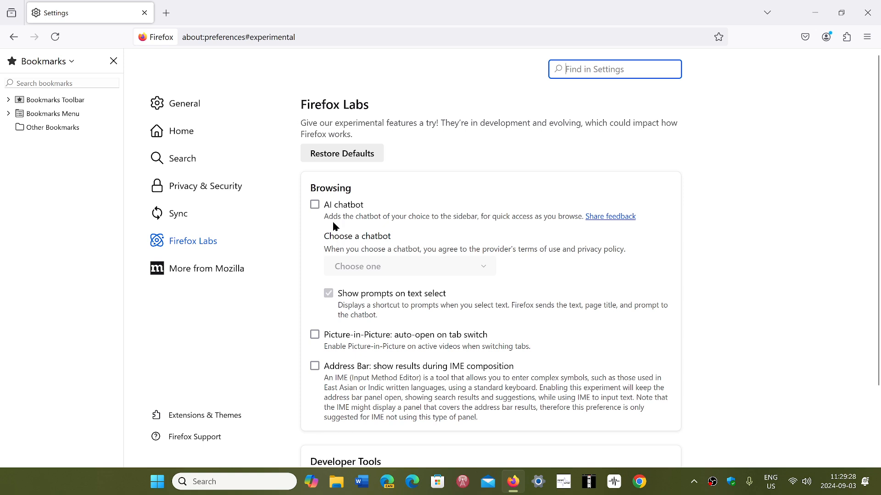
left_click(314, 205)
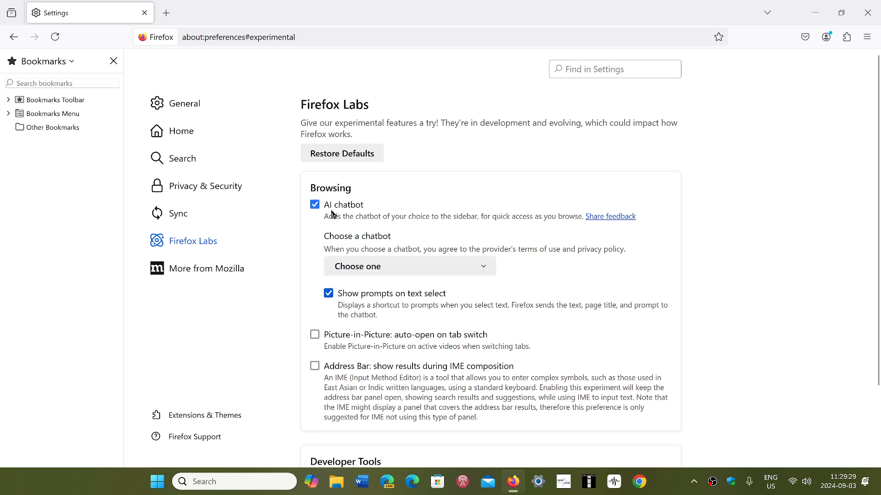
- View the chatbot provider list without choosing, untick AI chatbot, and revisit Firefox Labs
left_click(409, 265)
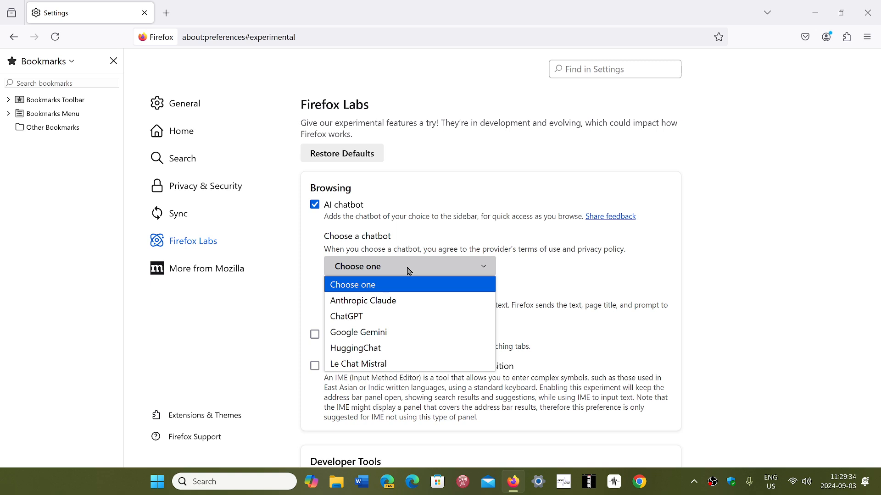
left_click(353, 284)
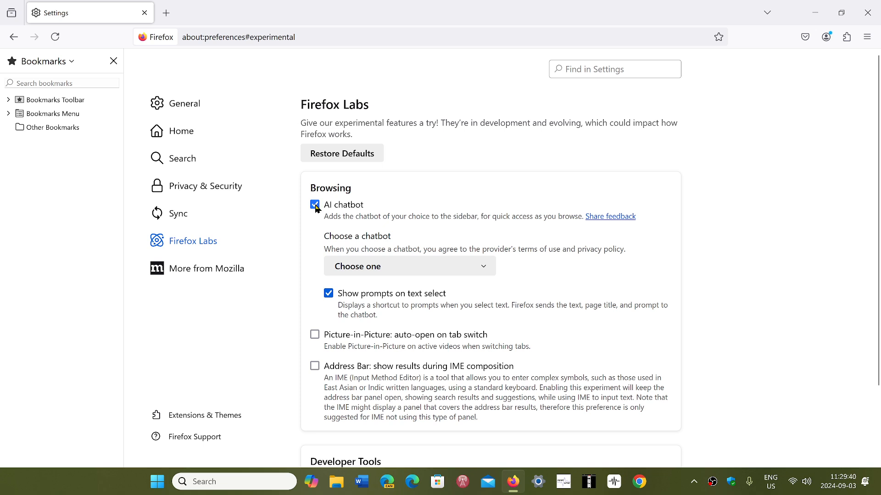
left_click(315, 205)
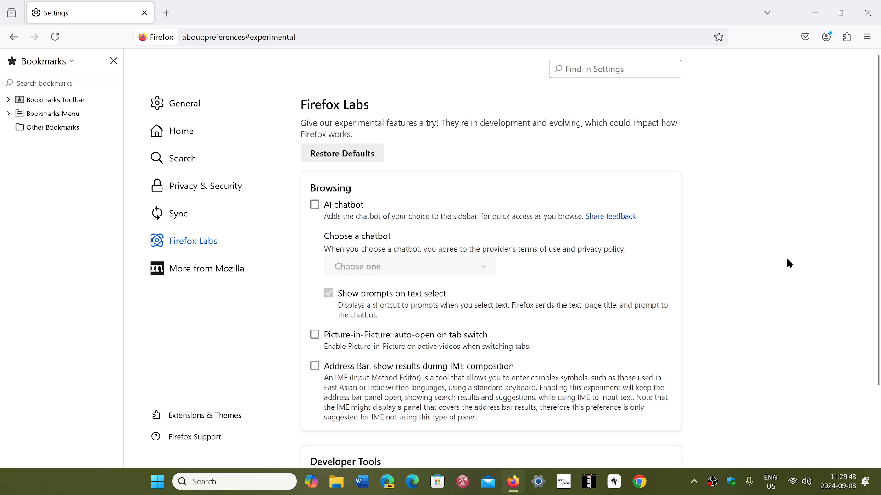
mouse_move(365, 106)
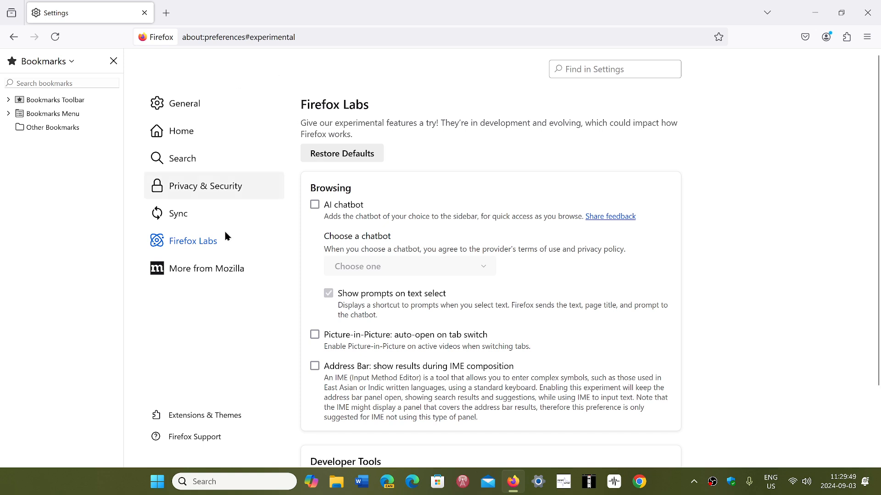
left_click(192, 241)
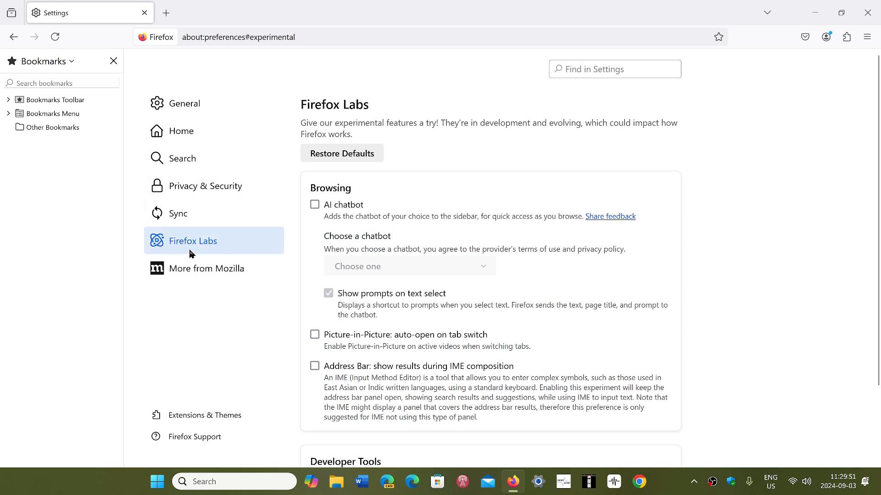
mouse_move(346, 200)
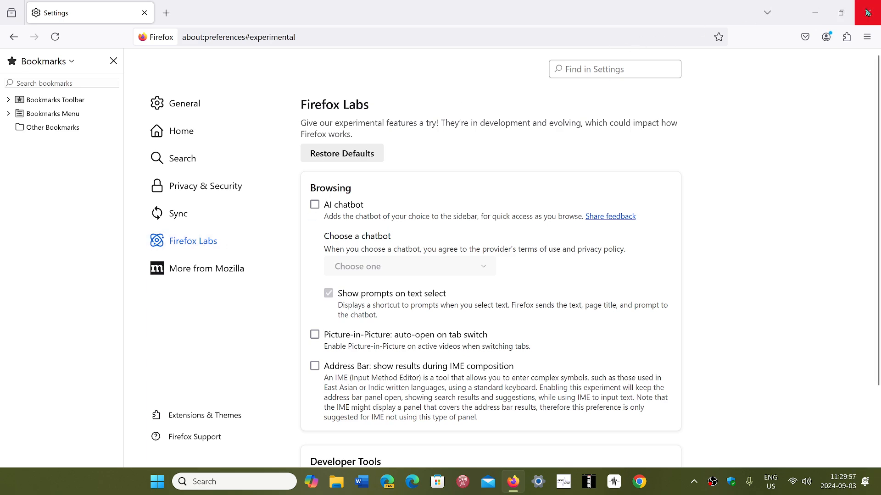
- Close Firefox with its settings page and reopen it from the taskbar
left_click(869, 12)
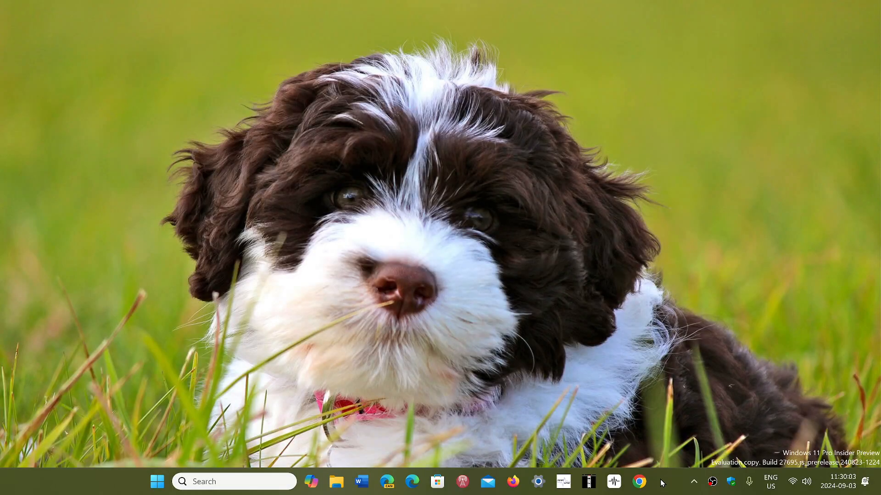
left_click(512, 481)
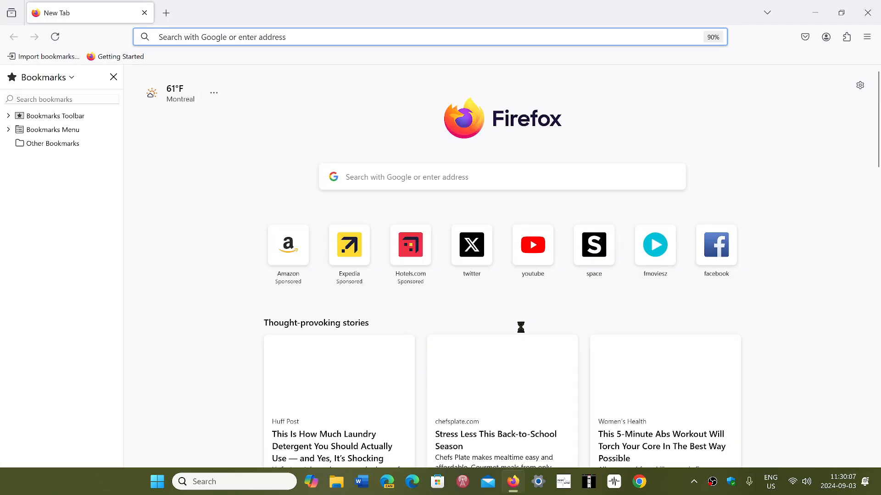